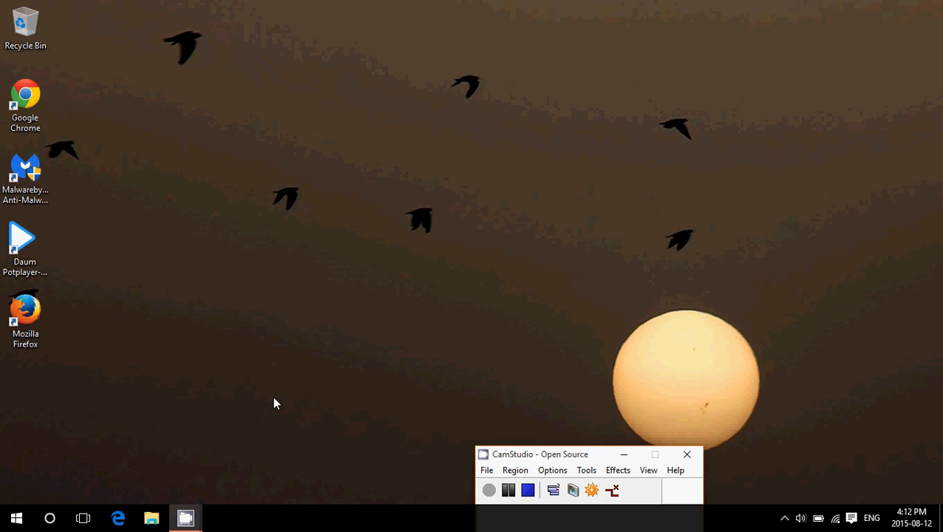
{"action": "mouse_move", "coordinate": [274, 279]}
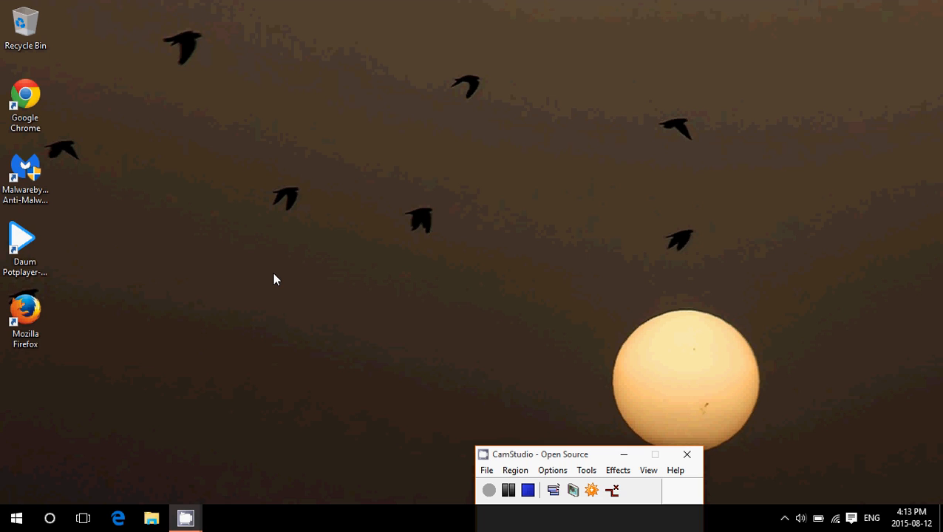
{"action": "mouse_move", "coordinate": [103, 435]}
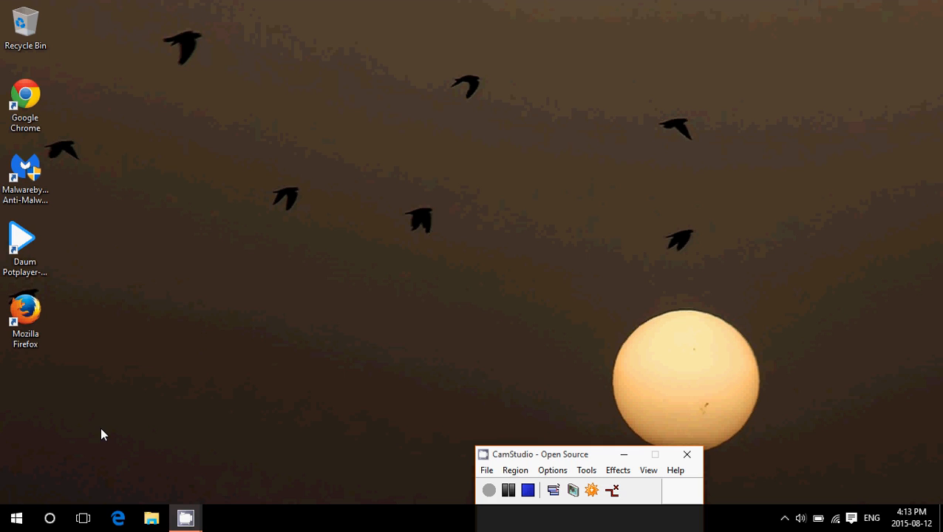
{"action": "mouse_move", "coordinate": [71, 448]}
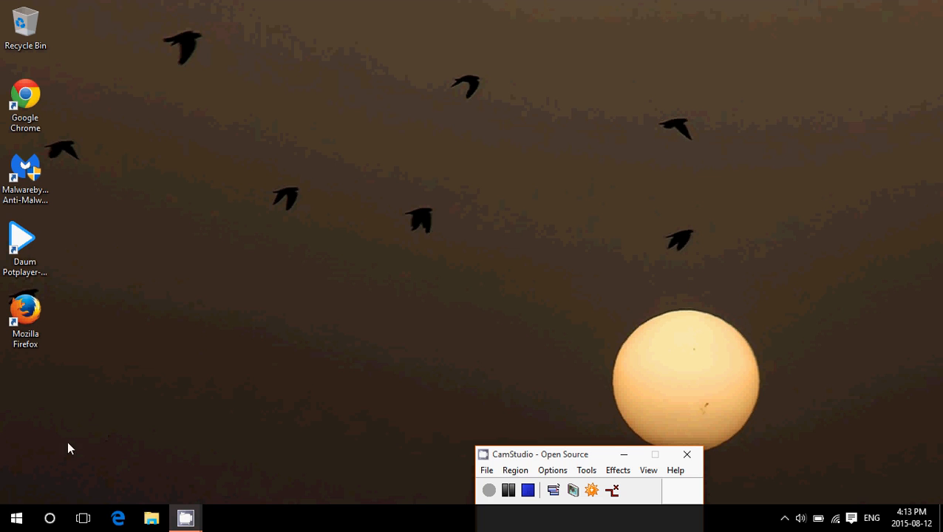
Step: Search 'internet ex' and open the file location of the Internet Explorer result
{"action": "left_click", "coordinate": [50, 518]}
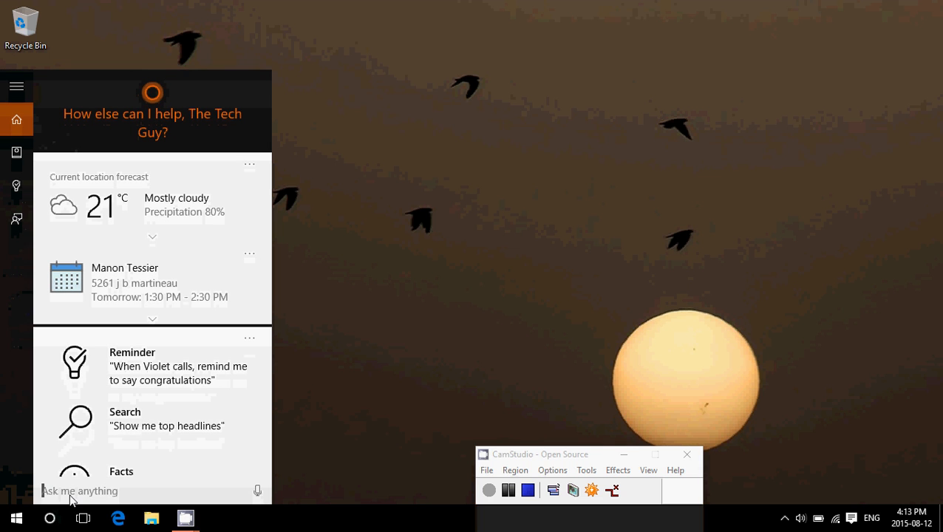
{"action": "type", "text": "internet explorer"}
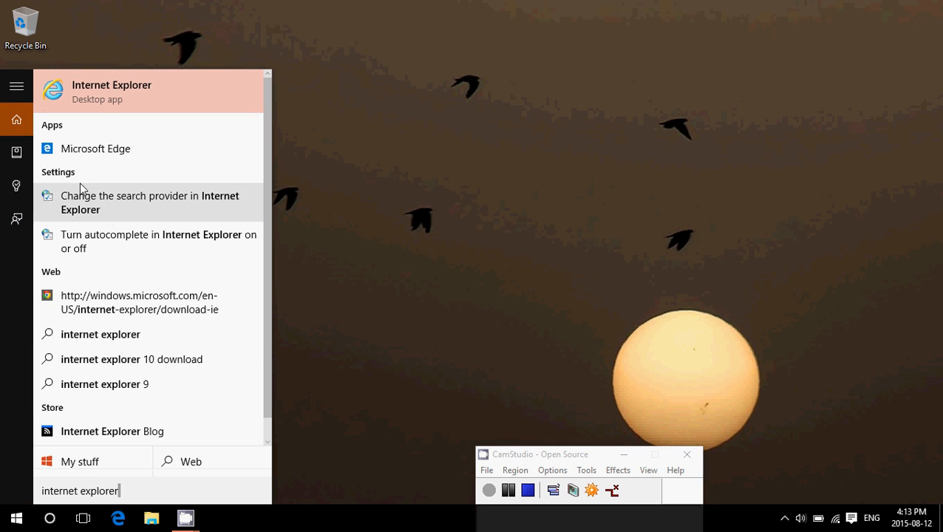
{"action": "mouse_move", "coordinate": [95, 96]}
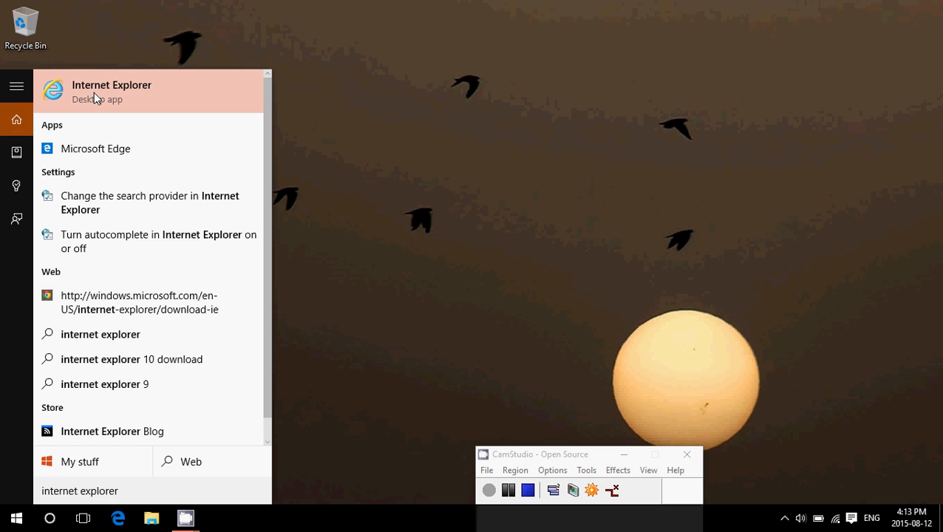
{"action": "right_click", "coordinate": [110, 89]}
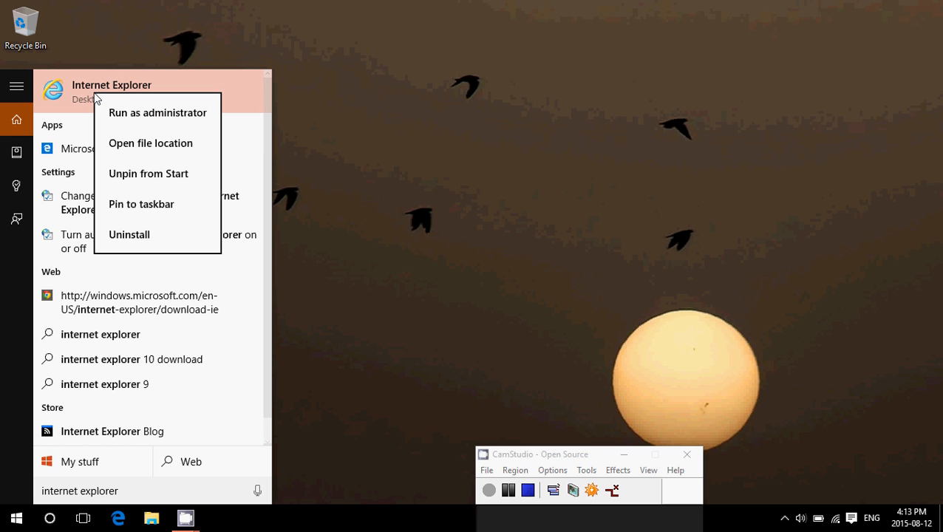
{"action": "mouse_move", "coordinate": [151, 142]}
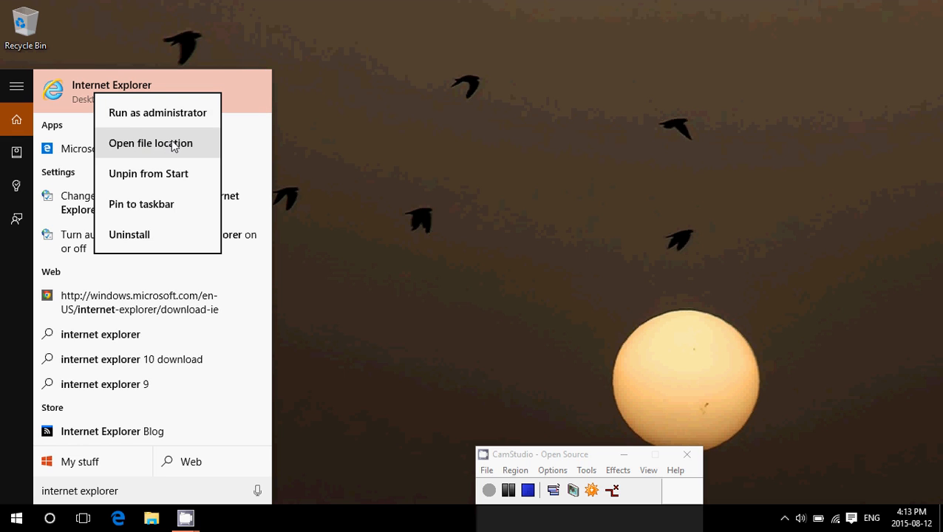
{"action": "left_click", "coordinate": [150, 141]}
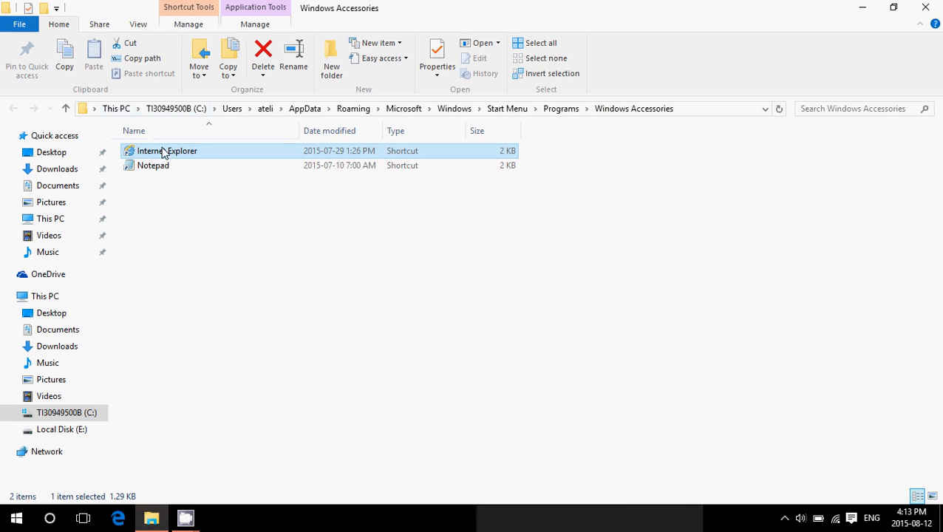
{"action": "mouse_move", "coordinate": [191, 155]}
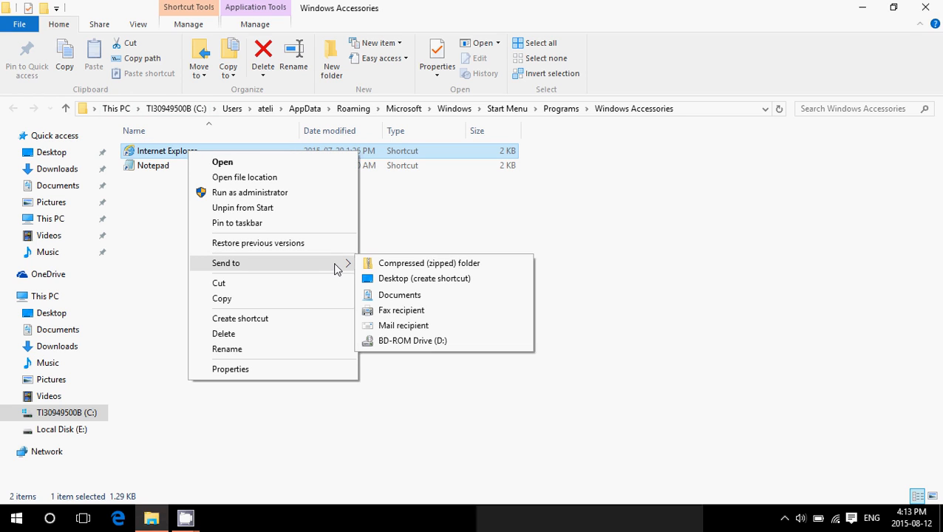
Step: Send the Internet Explorer shortcut to the desktop via Send to > Desktop (create shortcut)
{"action": "left_click", "coordinate": [424, 278]}
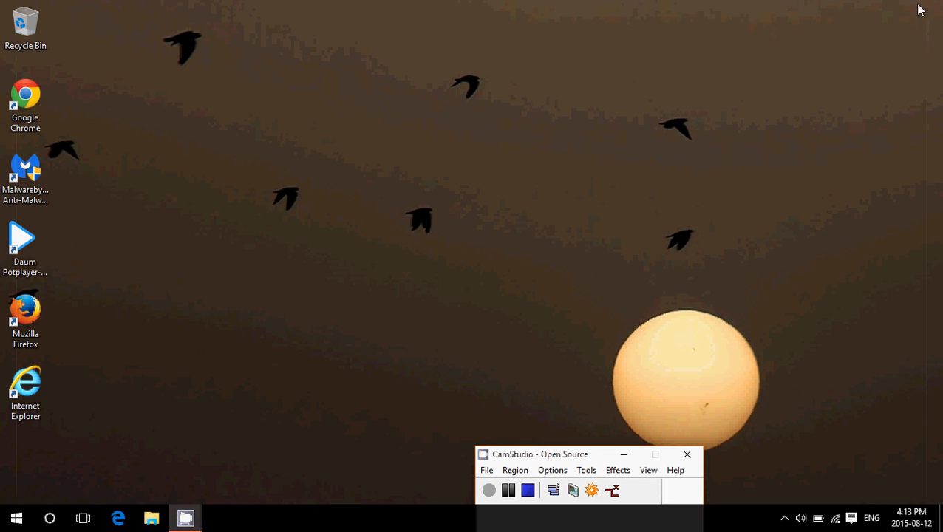
{"action": "mouse_move", "coordinate": [251, 328]}
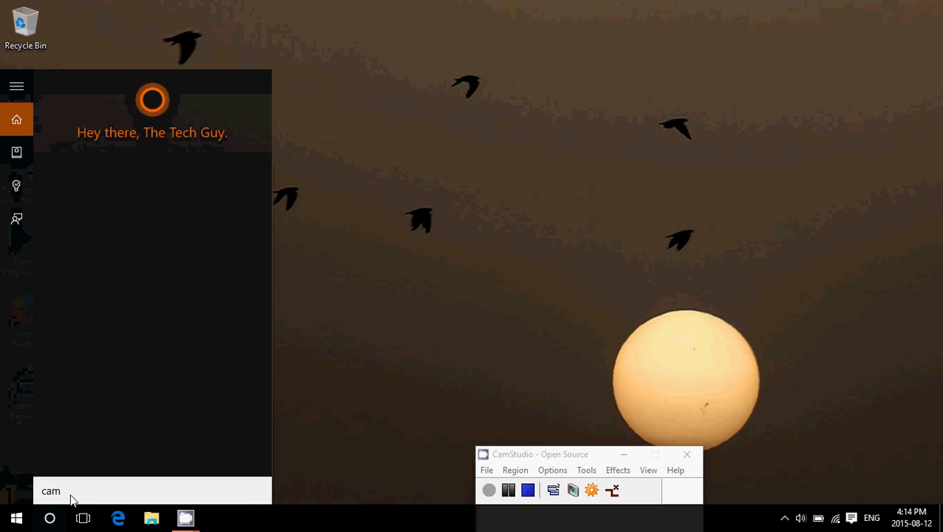
Step: Search 'cam' and open the file location of the CamStudio result
{"action": "type", "text": "cam"}
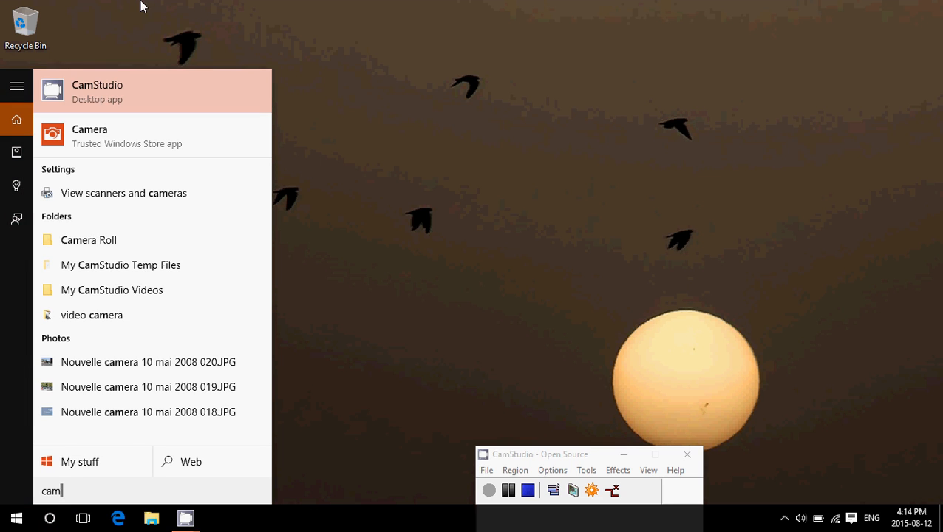
{"action": "mouse_move", "coordinate": [105, 93]}
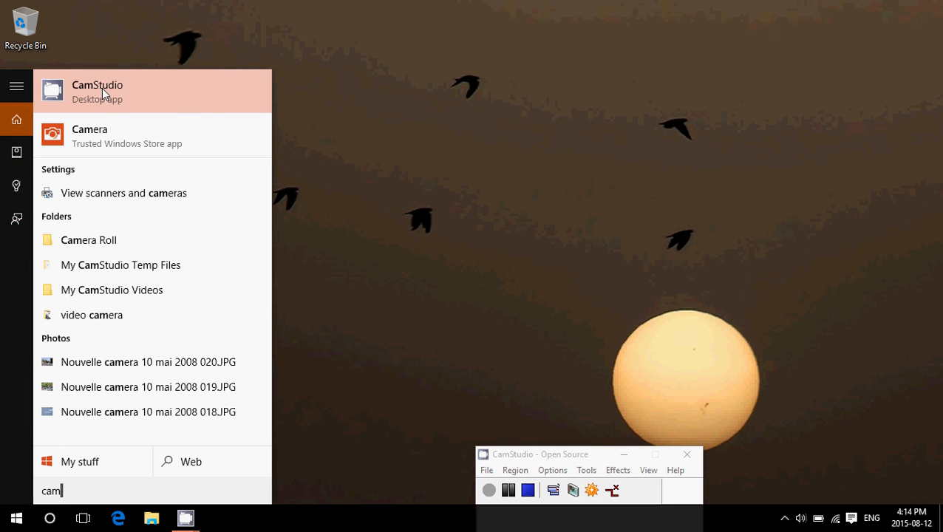
{"action": "right_click", "coordinate": [97, 90]}
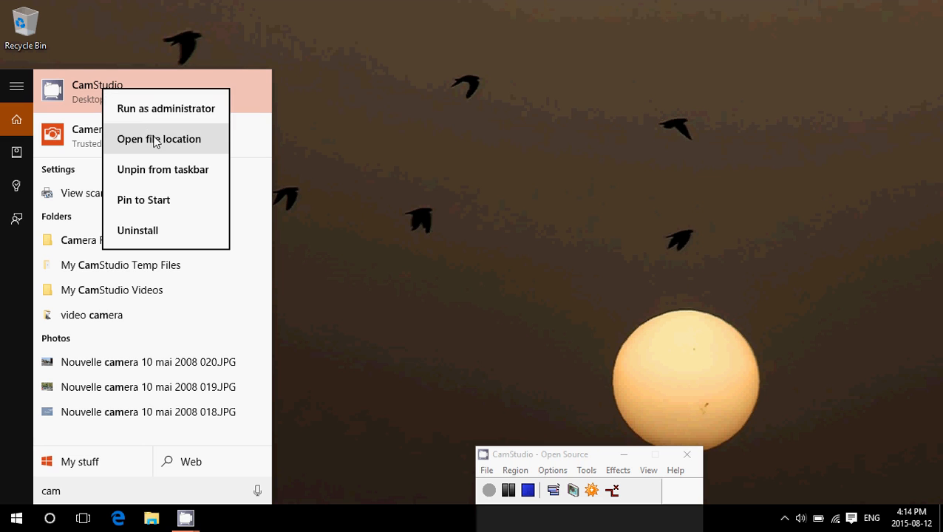
{"action": "left_click", "coordinate": [160, 139]}
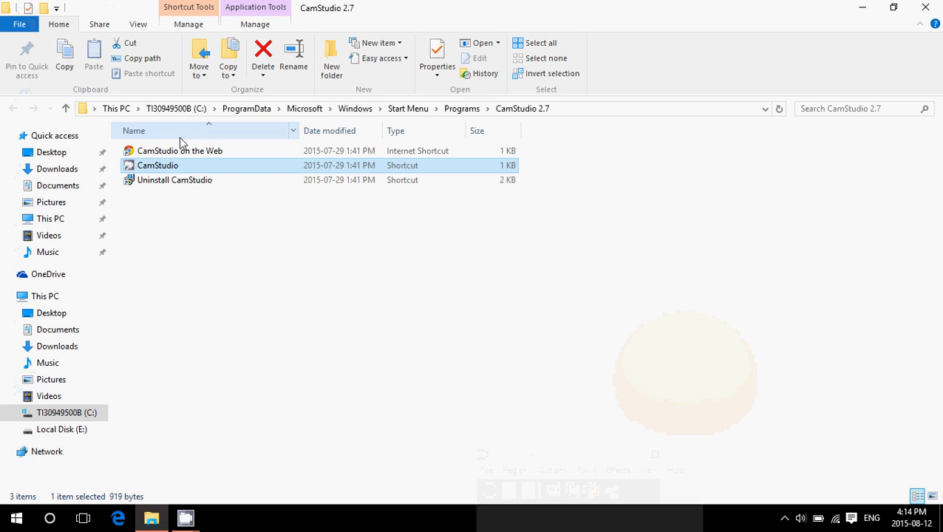
{"action": "mouse_move", "coordinate": [192, 169]}
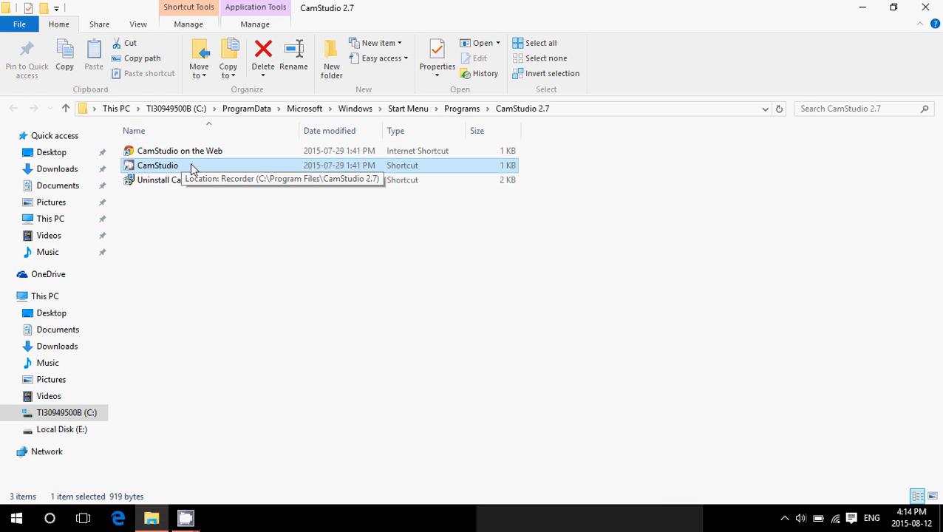
Step: Send the CamStudio shortcut to the desktop and close the File Explorer window
{"action": "right_click", "coordinate": [157, 166]}
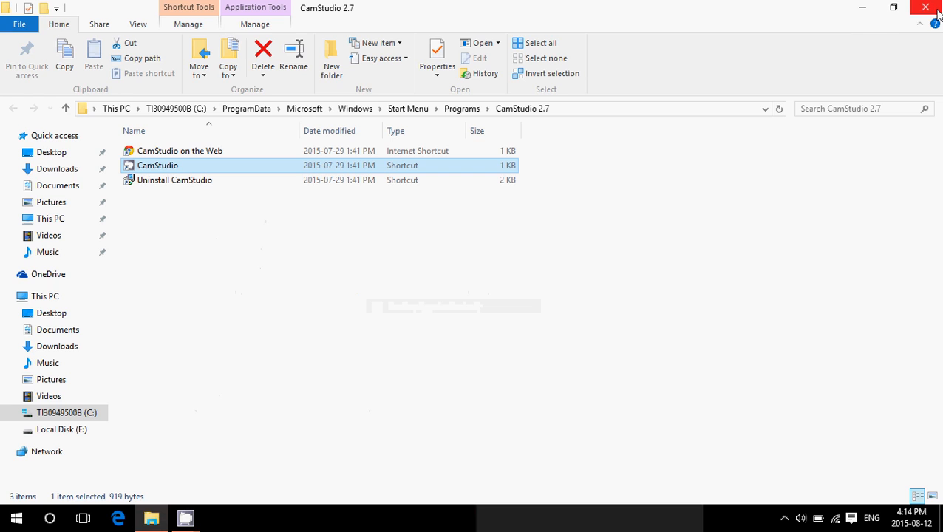
{"action": "left_click", "coordinate": [926, 8]}
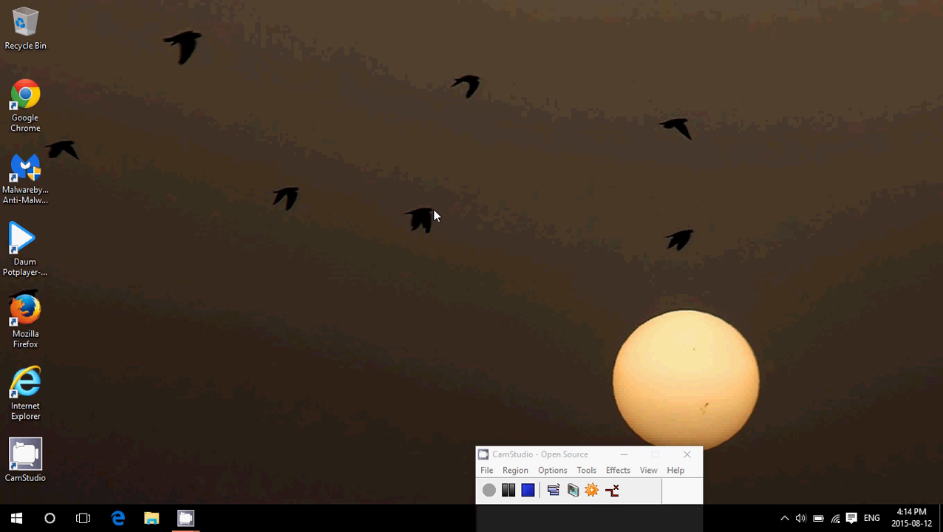
{"action": "mouse_move", "coordinate": [119, 517]}
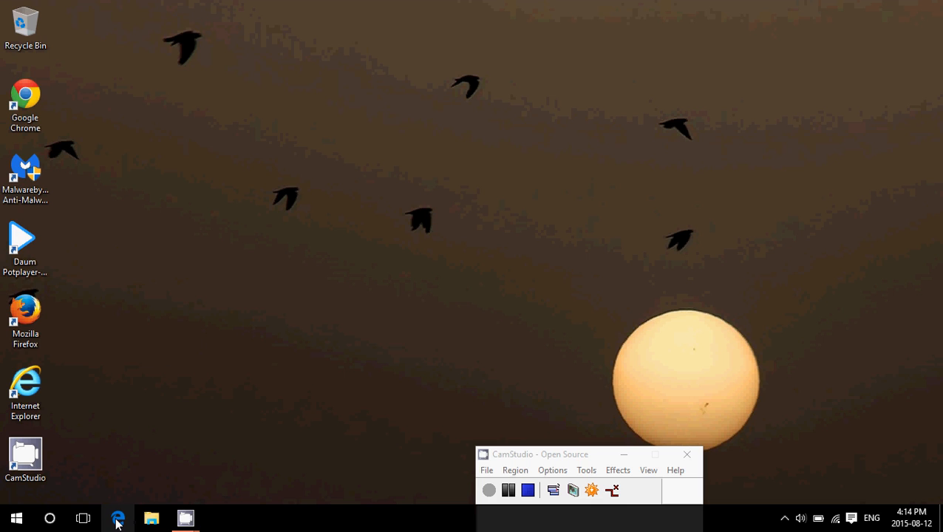
{"action": "right_click", "coordinate": [119, 517]}
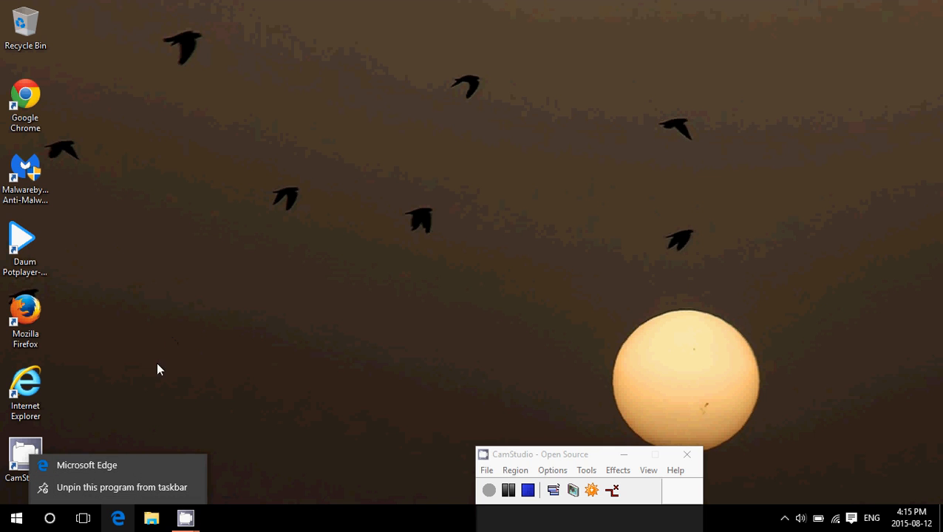
{"action": "mouse_move", "coordinate": [87, 464]}
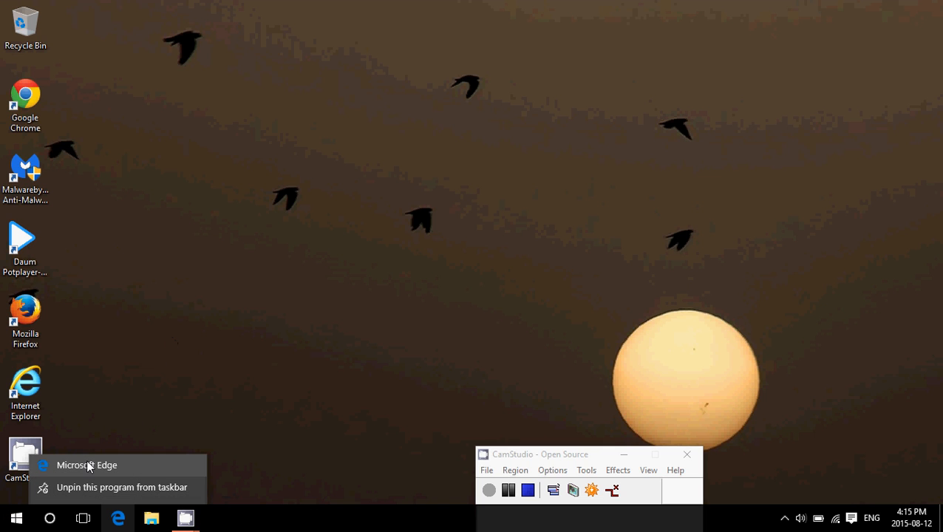
{"action": "left_click", "coordinate": [15, 518]}
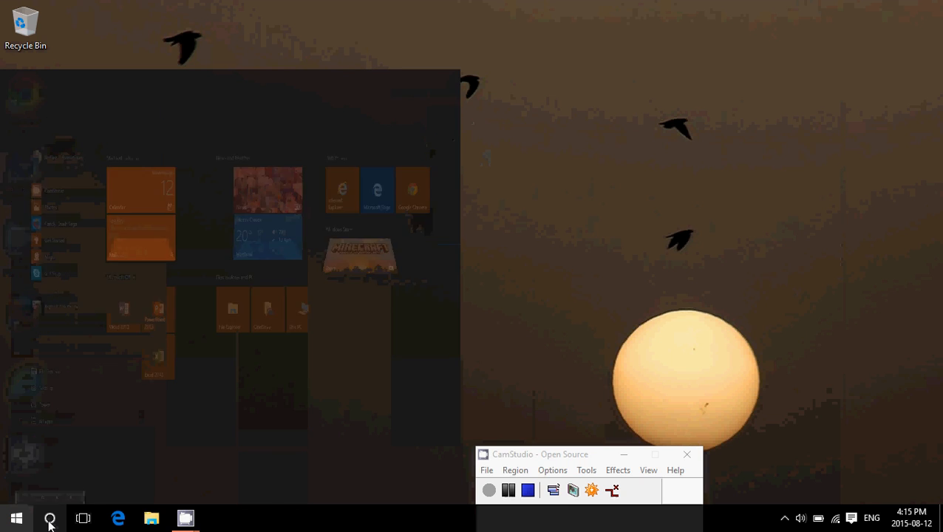
{"action": "type", "text": "edge"}
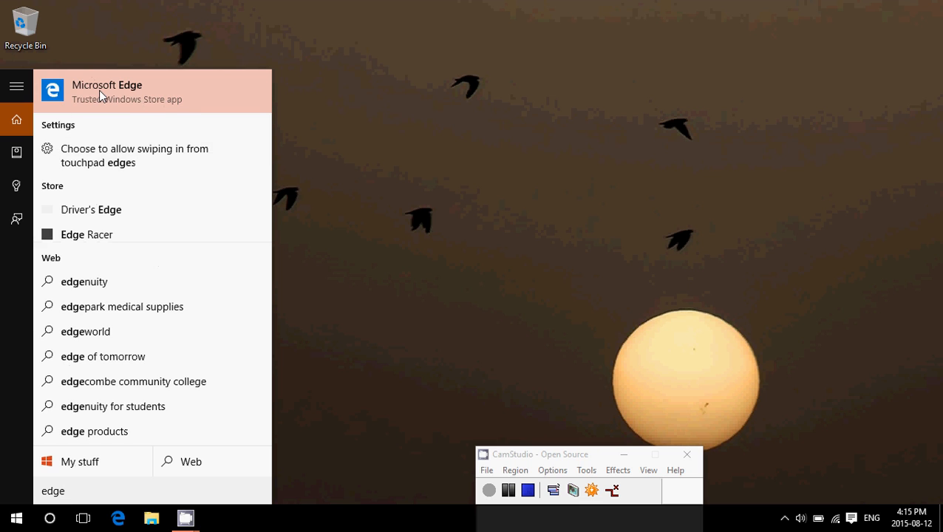
{"action": "right_click", "coordinate": [106, 88]}
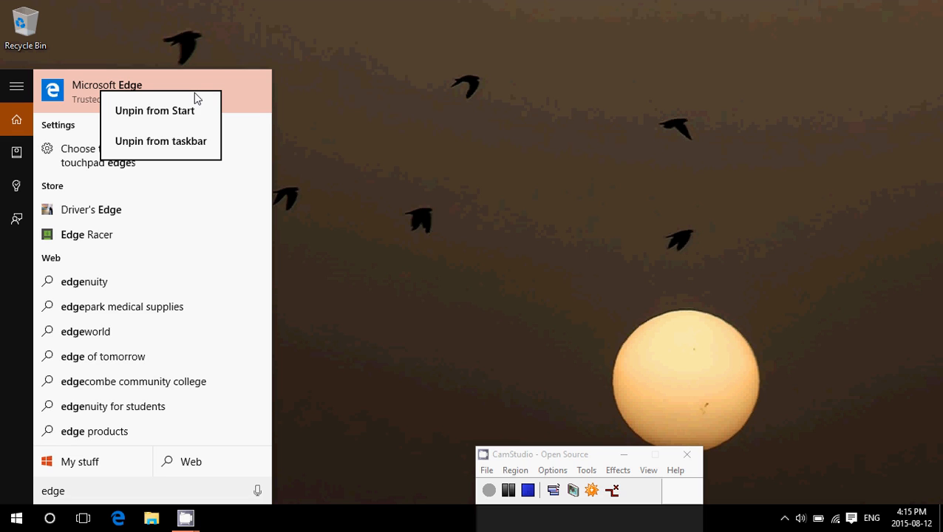
{"action": "left_click", "coordinate": [538, 68]}
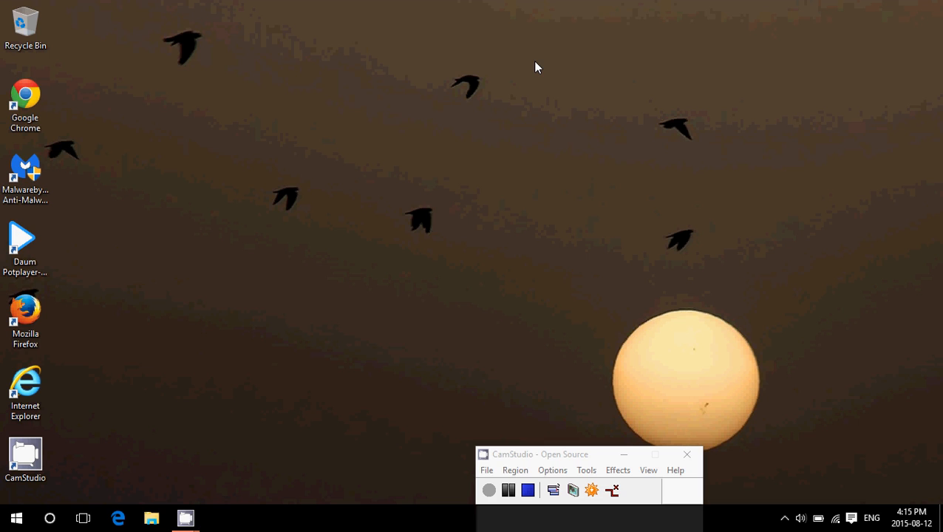
{"action": "mouse_move", "coordinate": [530, 362]}
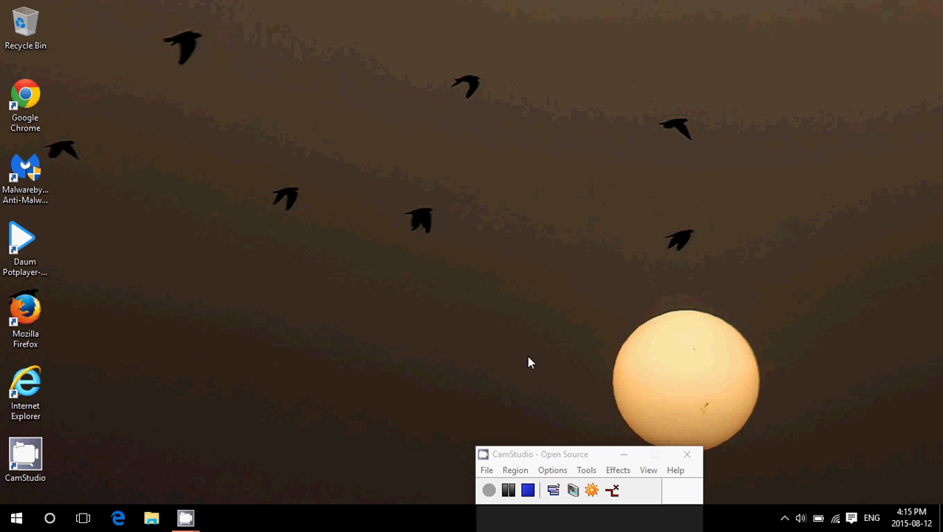